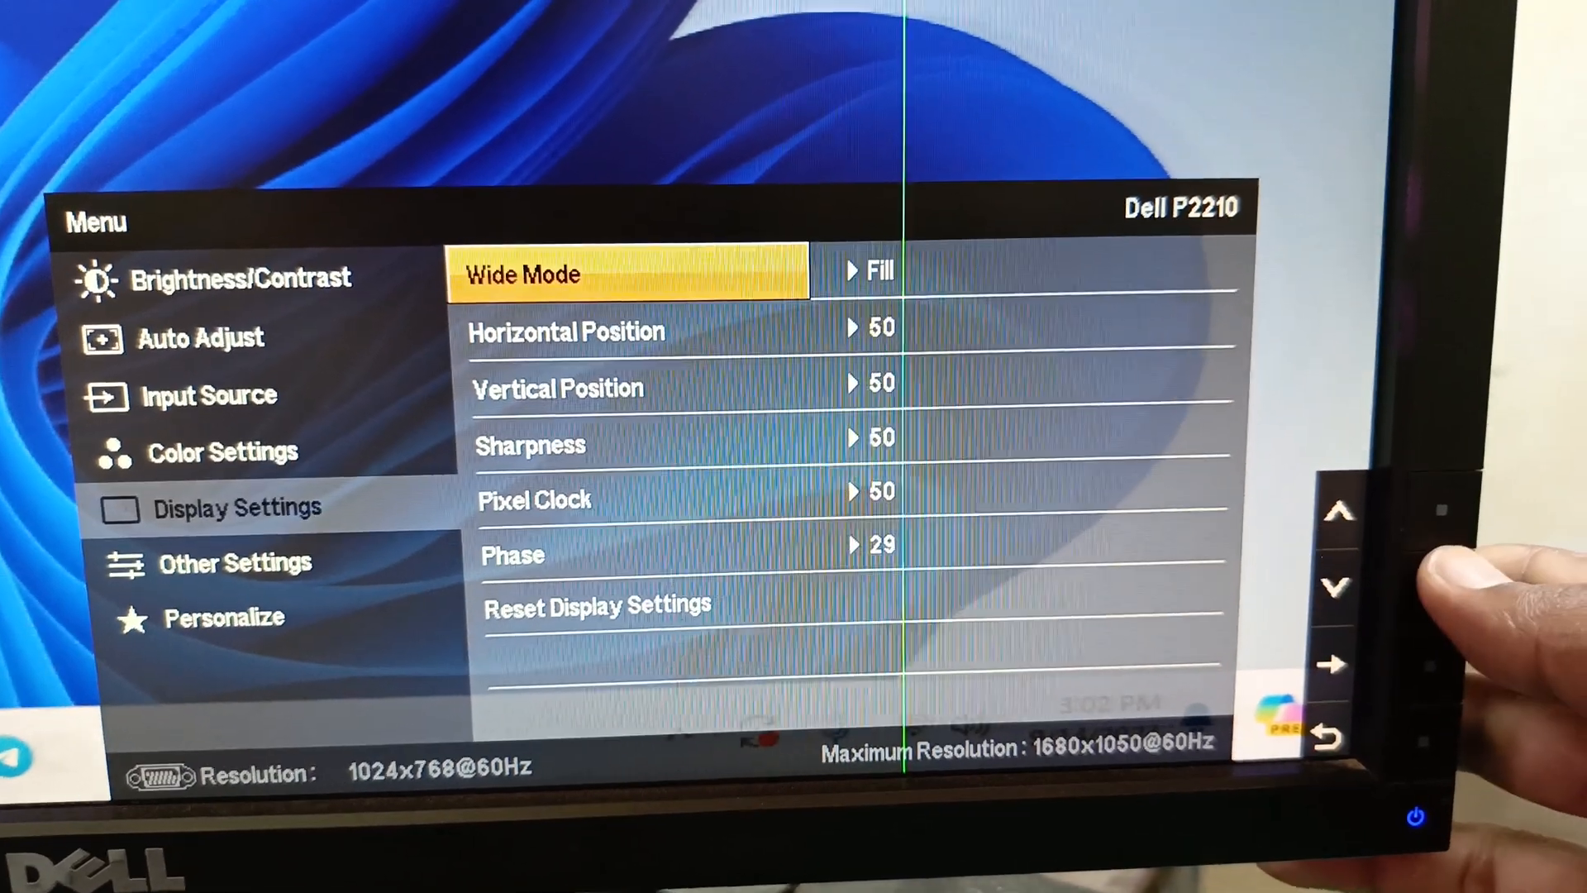
Step: Leave Display Settings and highlight Other Settings, revealing Language, Menu Timer, DDC/CI and Factory Reset
{"action": "left_click", "coordinate": [1343, 582]}
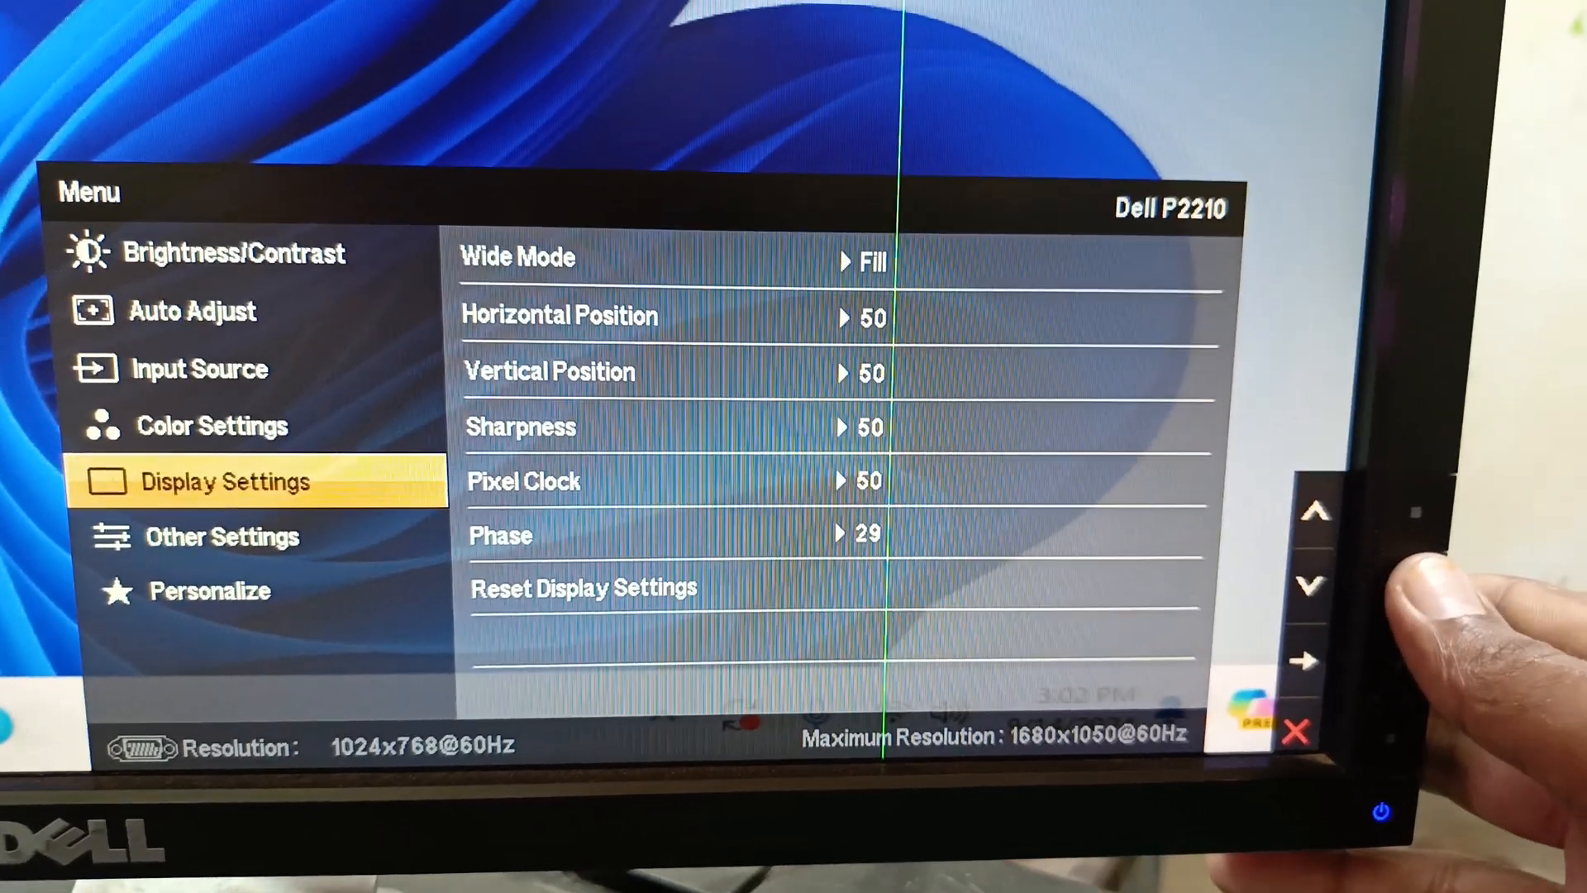
{"action": "left_click", "coordinate": [1316, 580]}
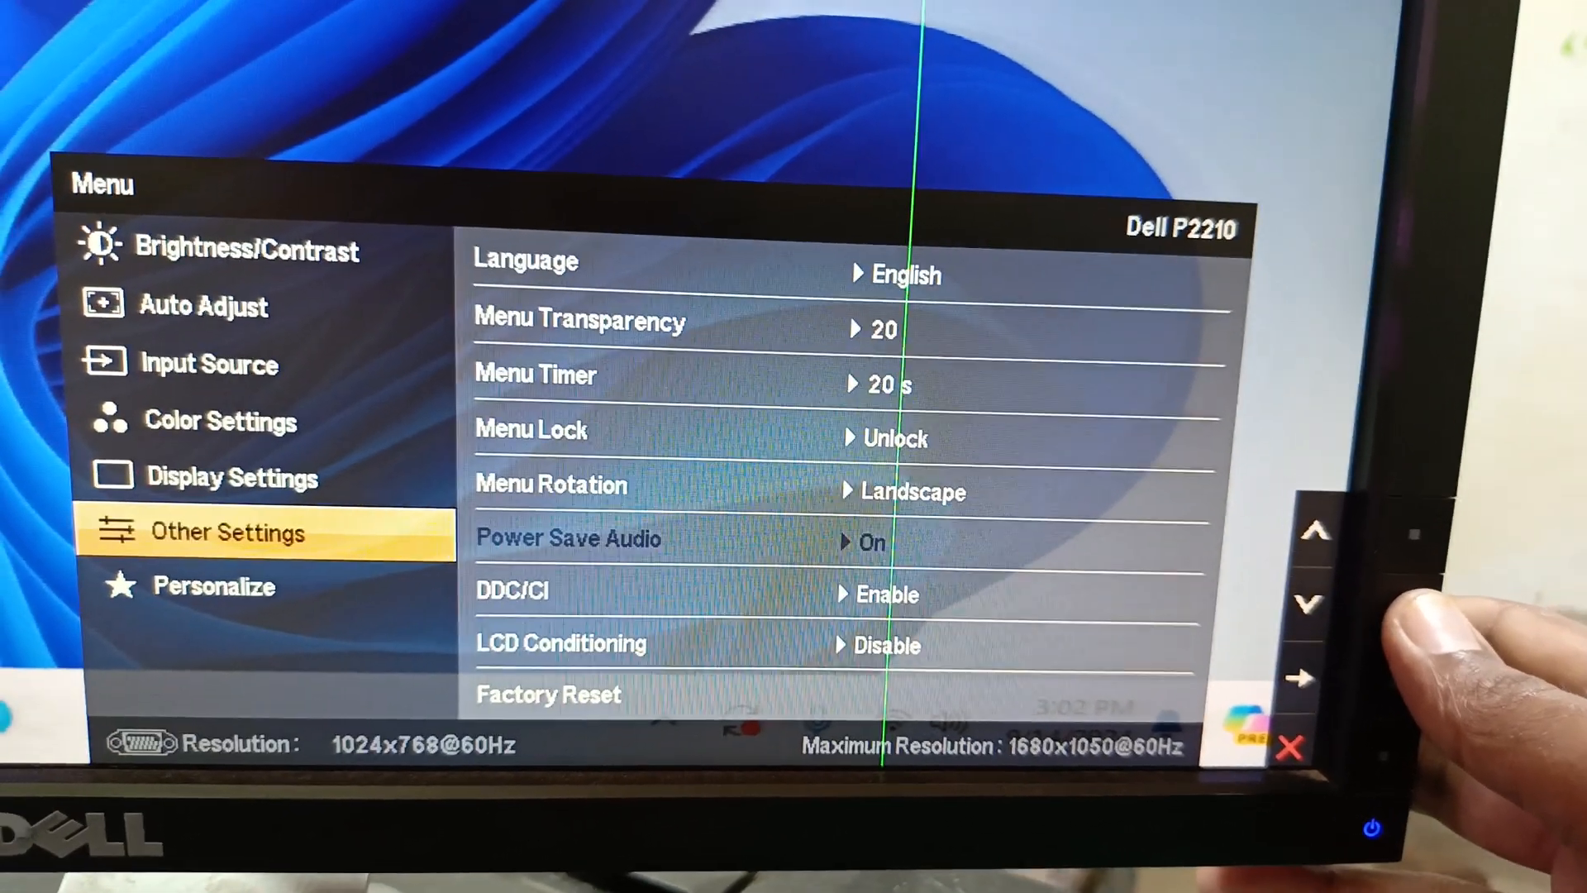